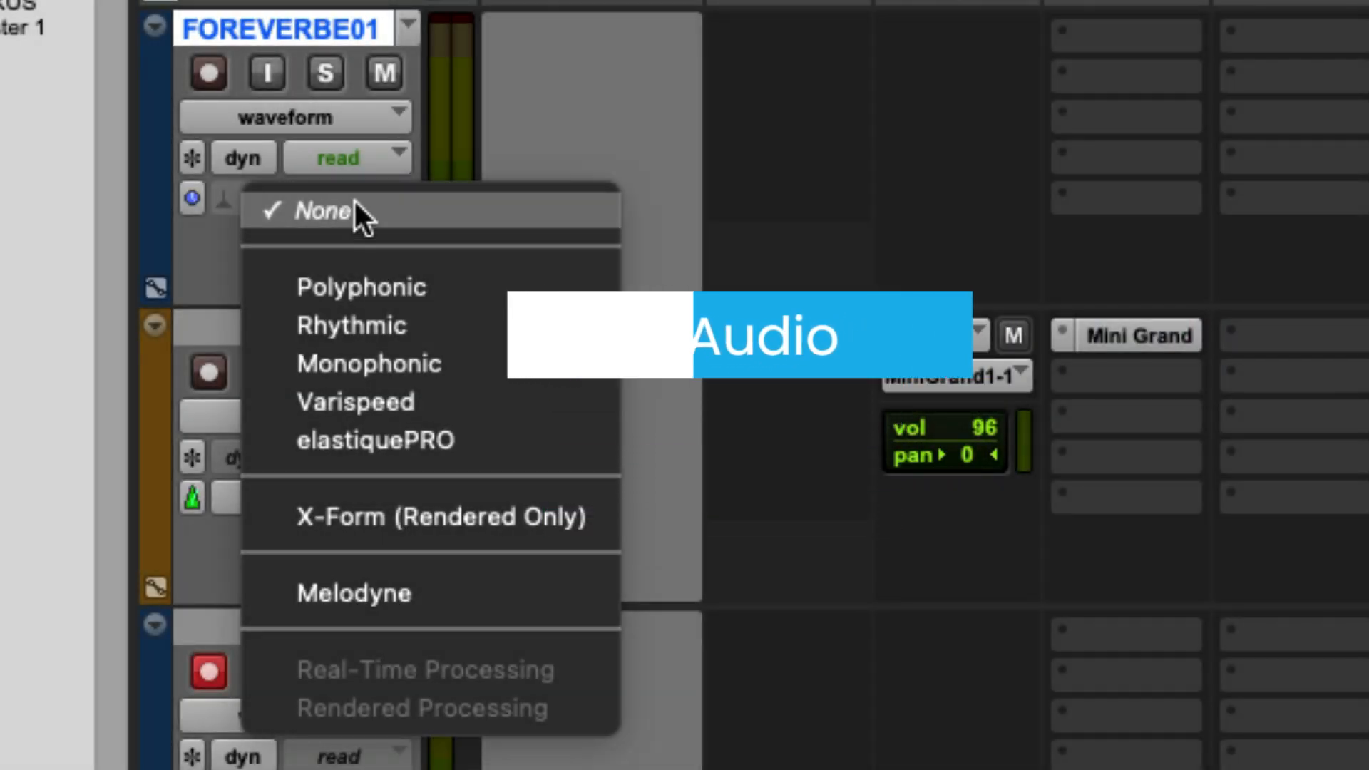
mouse_move(349, 287)
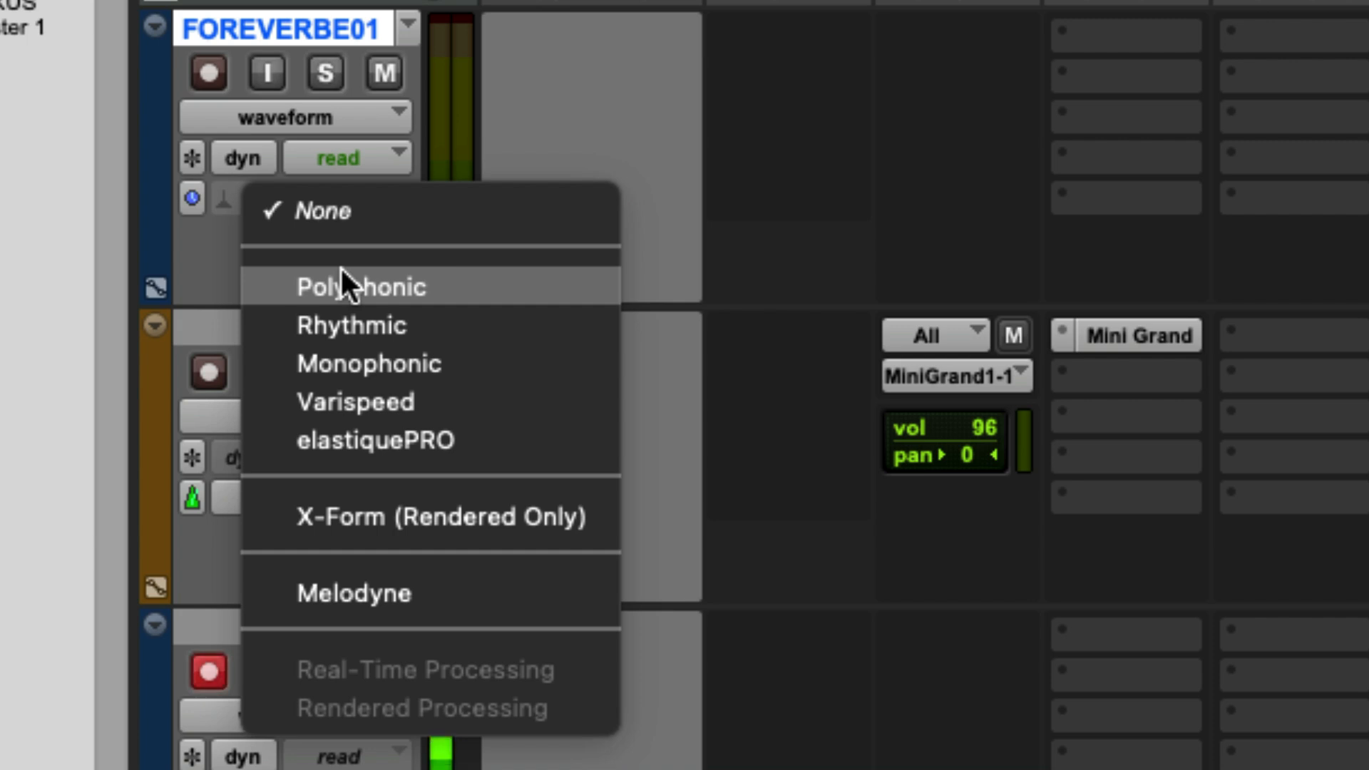
mouse_move(449, 292)
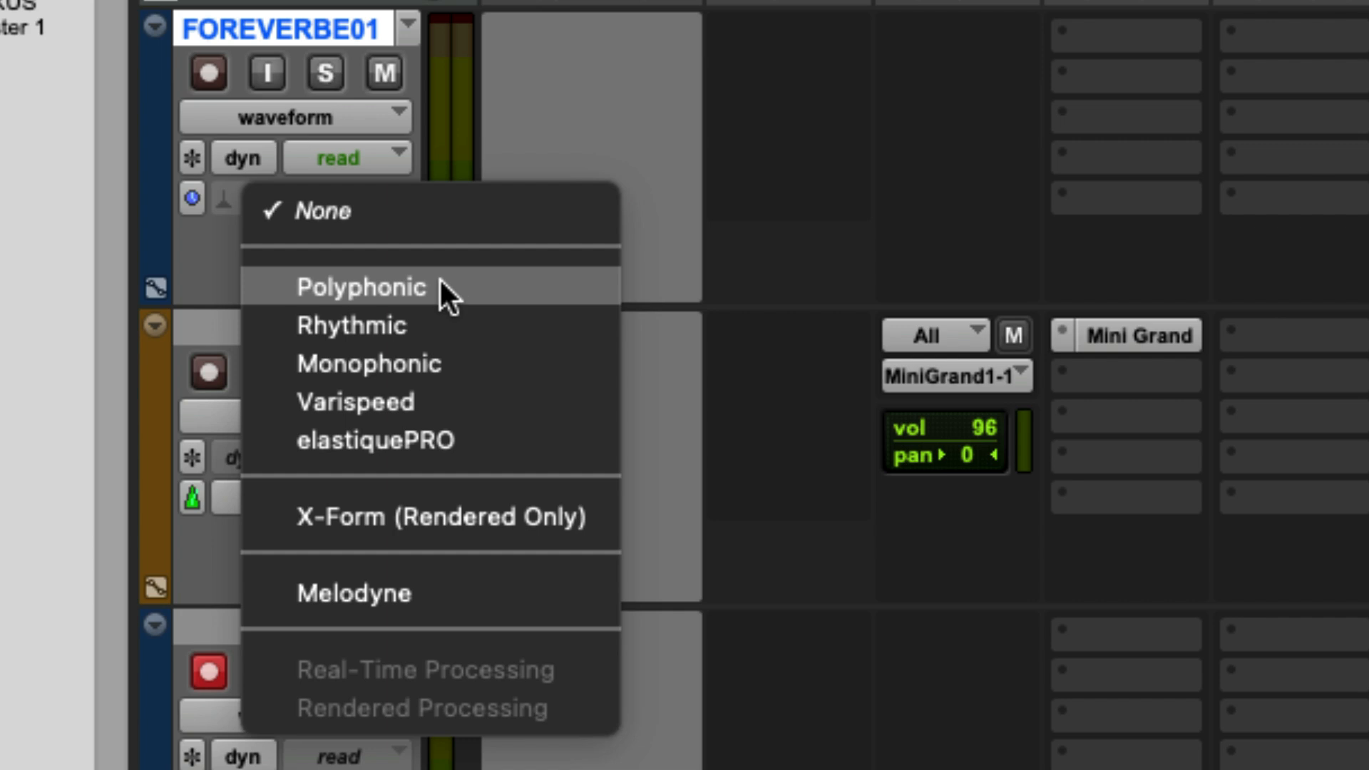
mouse_move(427, 325)
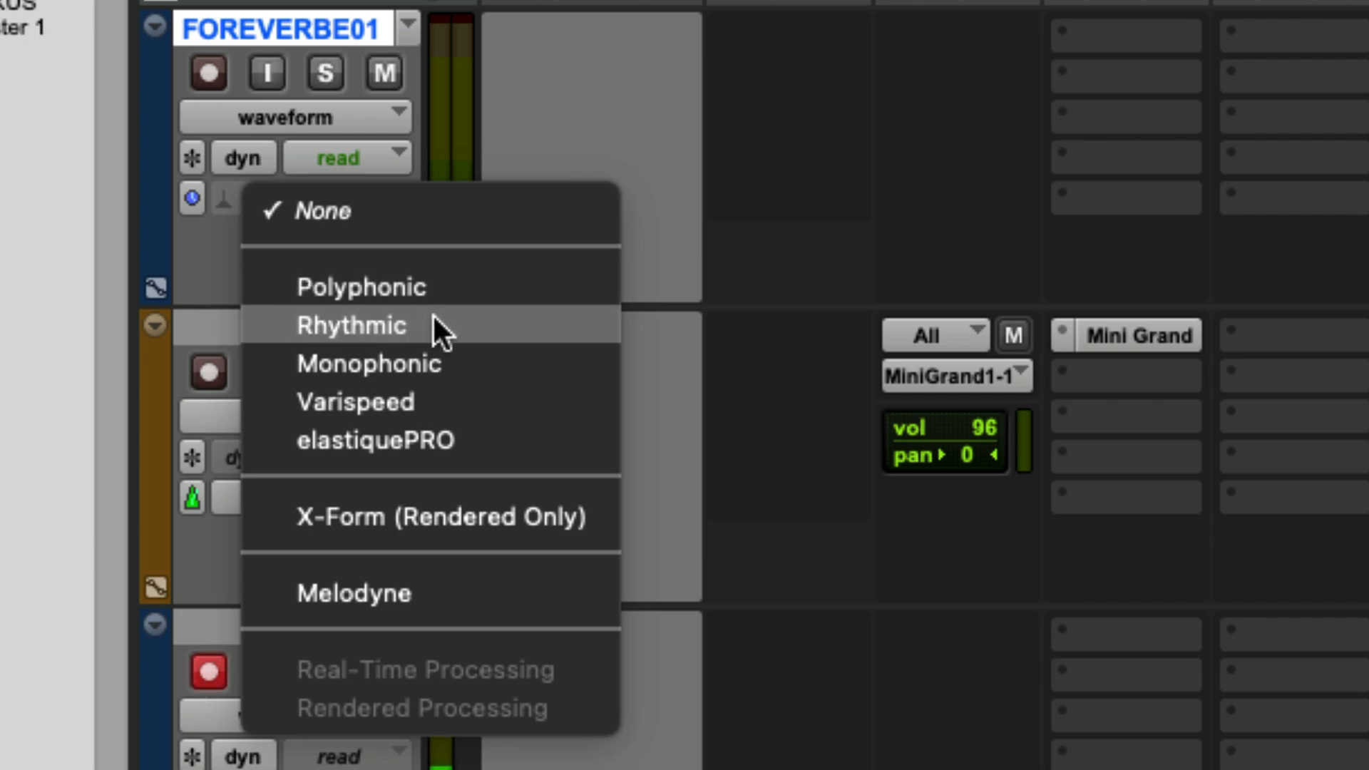
mouse_move(493, 388)
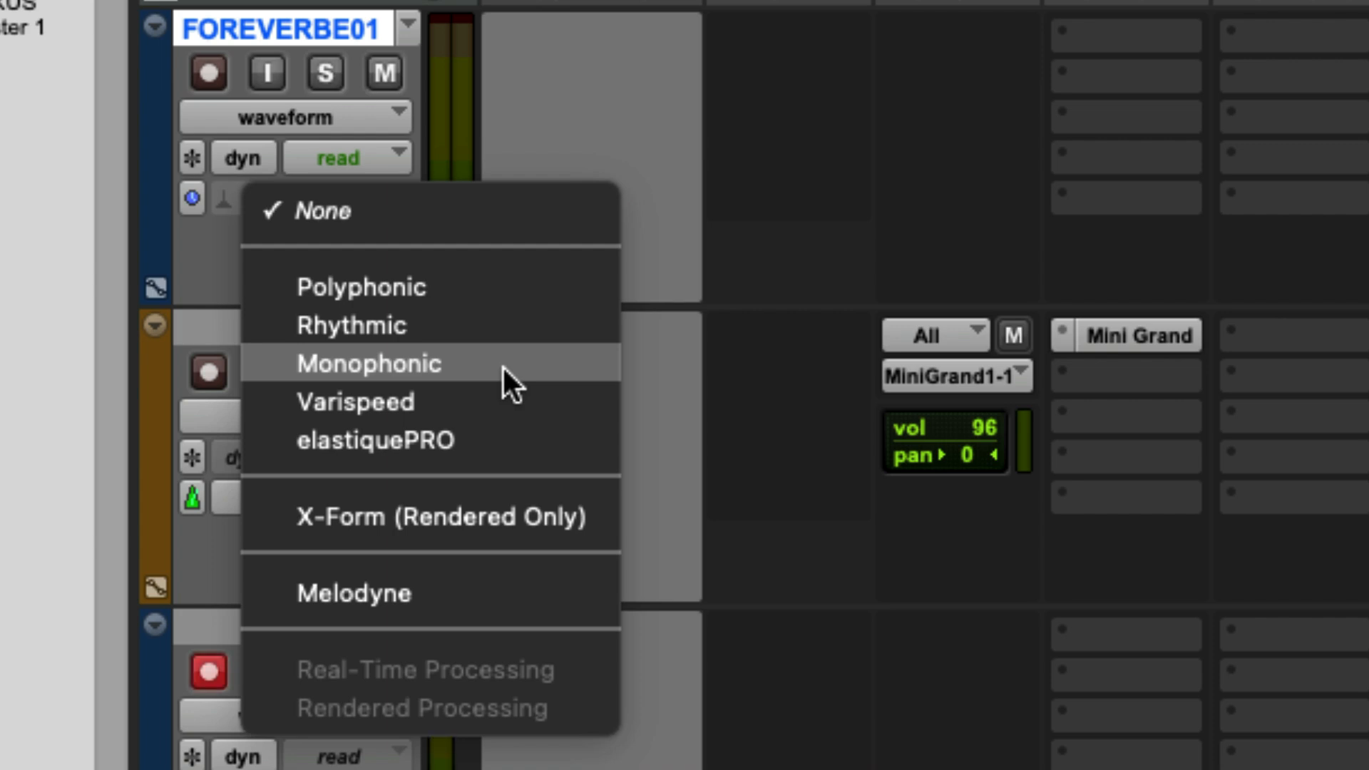
mouse_move(480, 402)
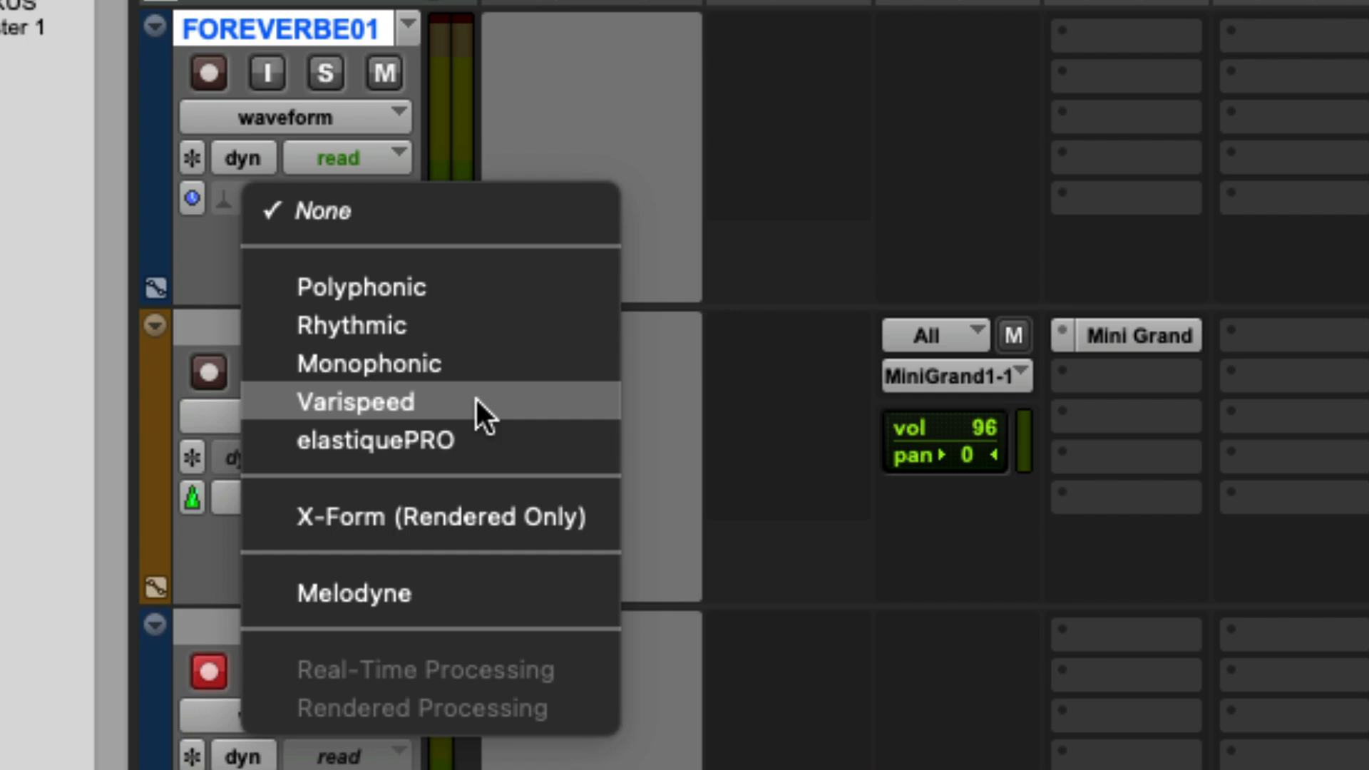
mouse_move(472, 439)
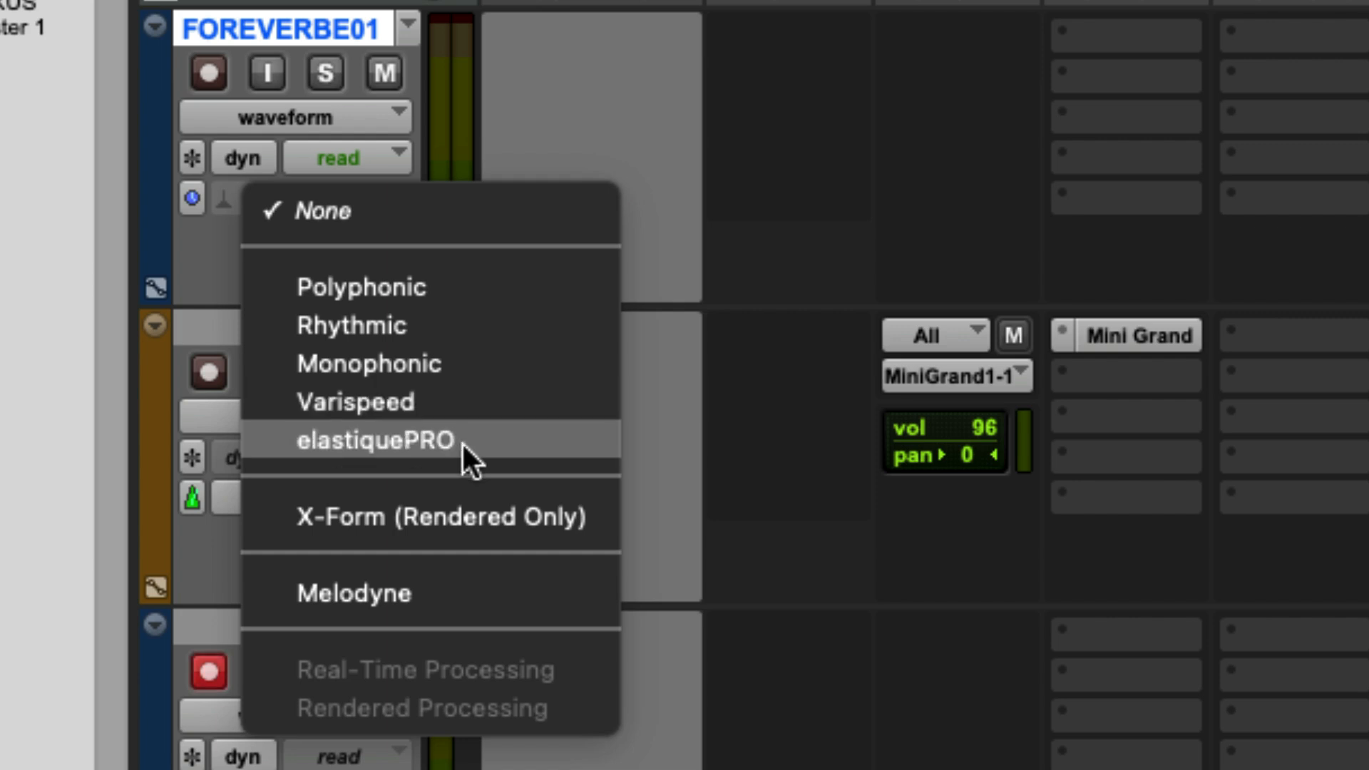
mouse_move(497, 527)
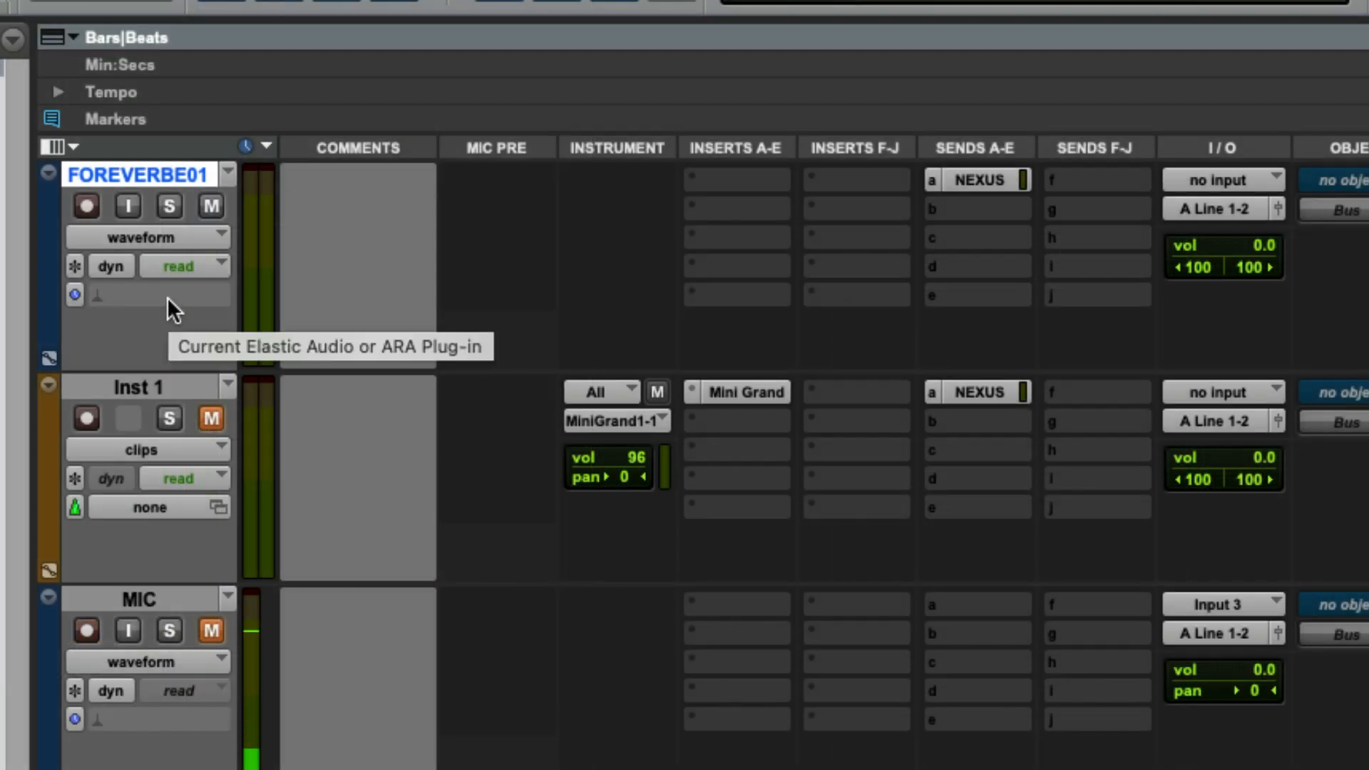
Set the FOREVERBE01 track's Elastic Audio mode to Polyphonic
click(74, 294)
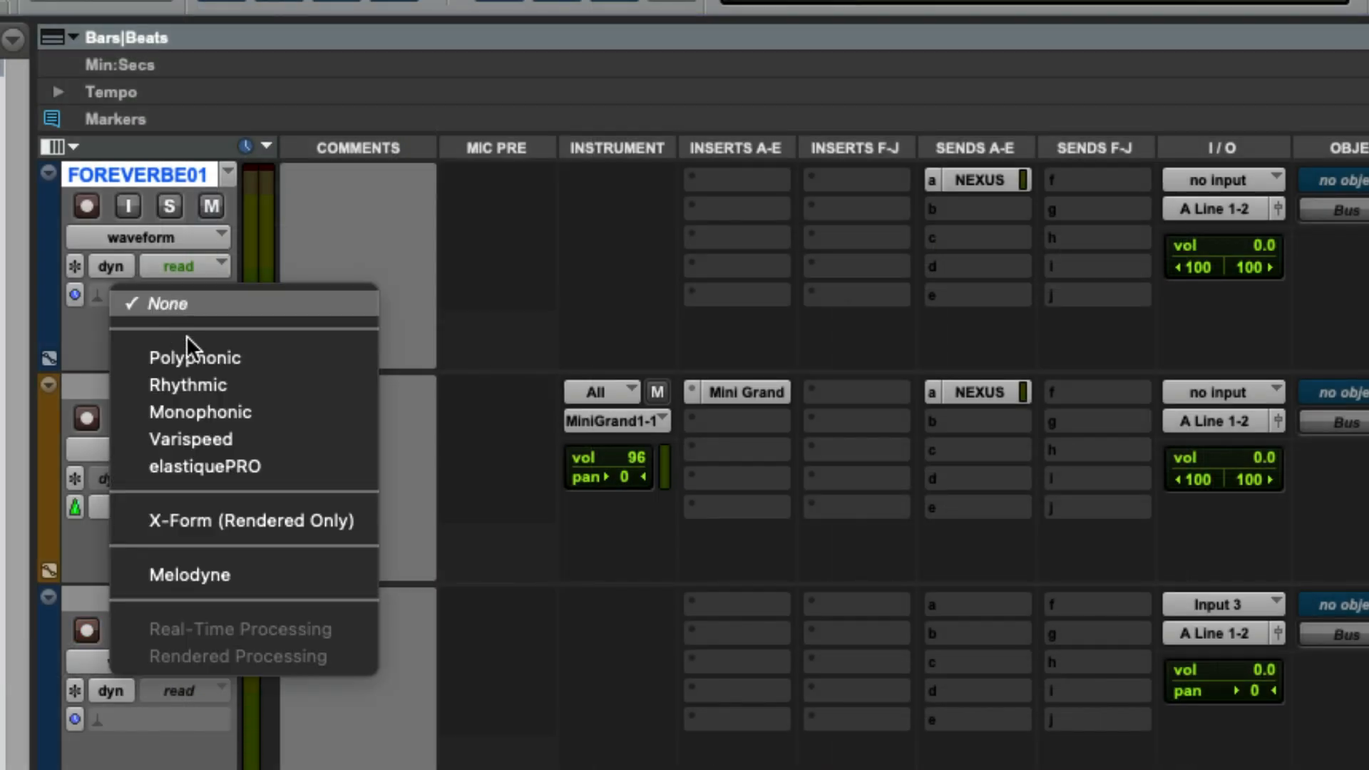
mouse_move(196, 357)
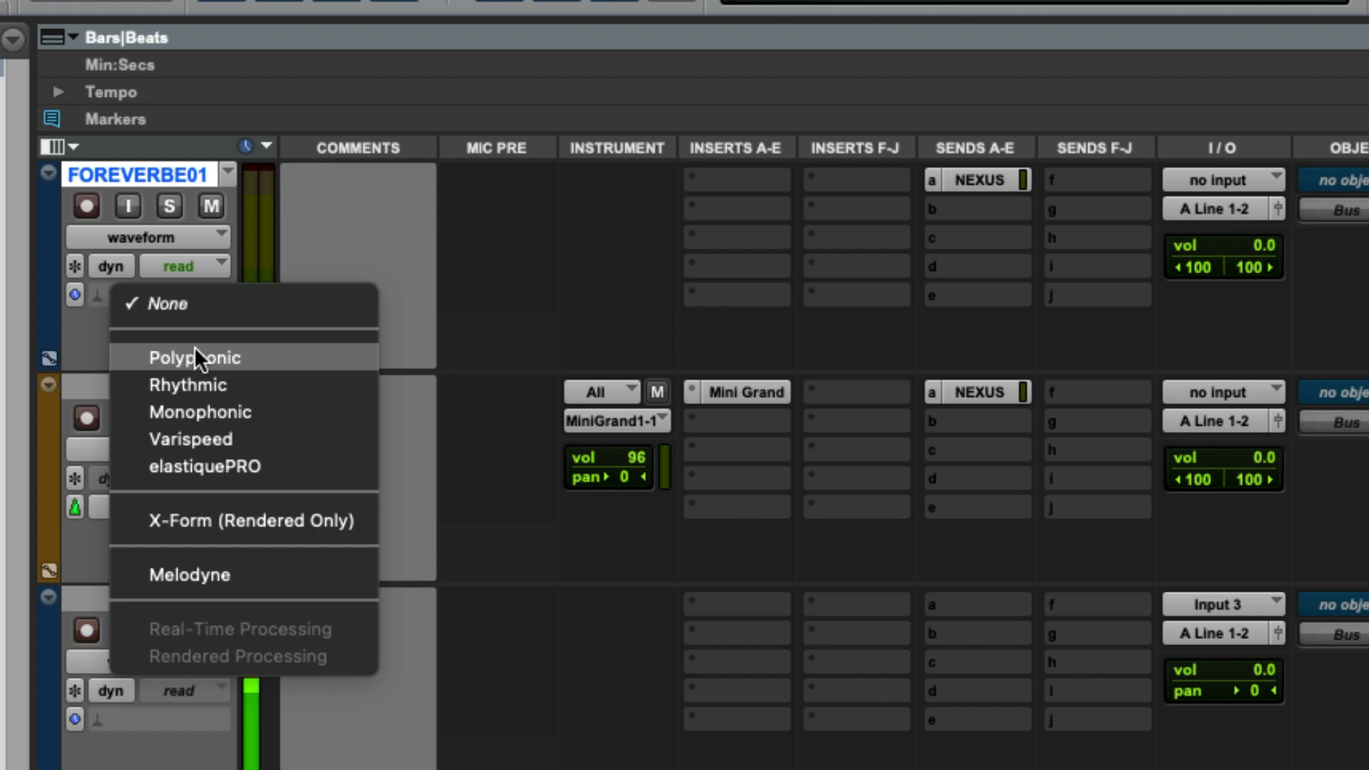
click(195, 358)
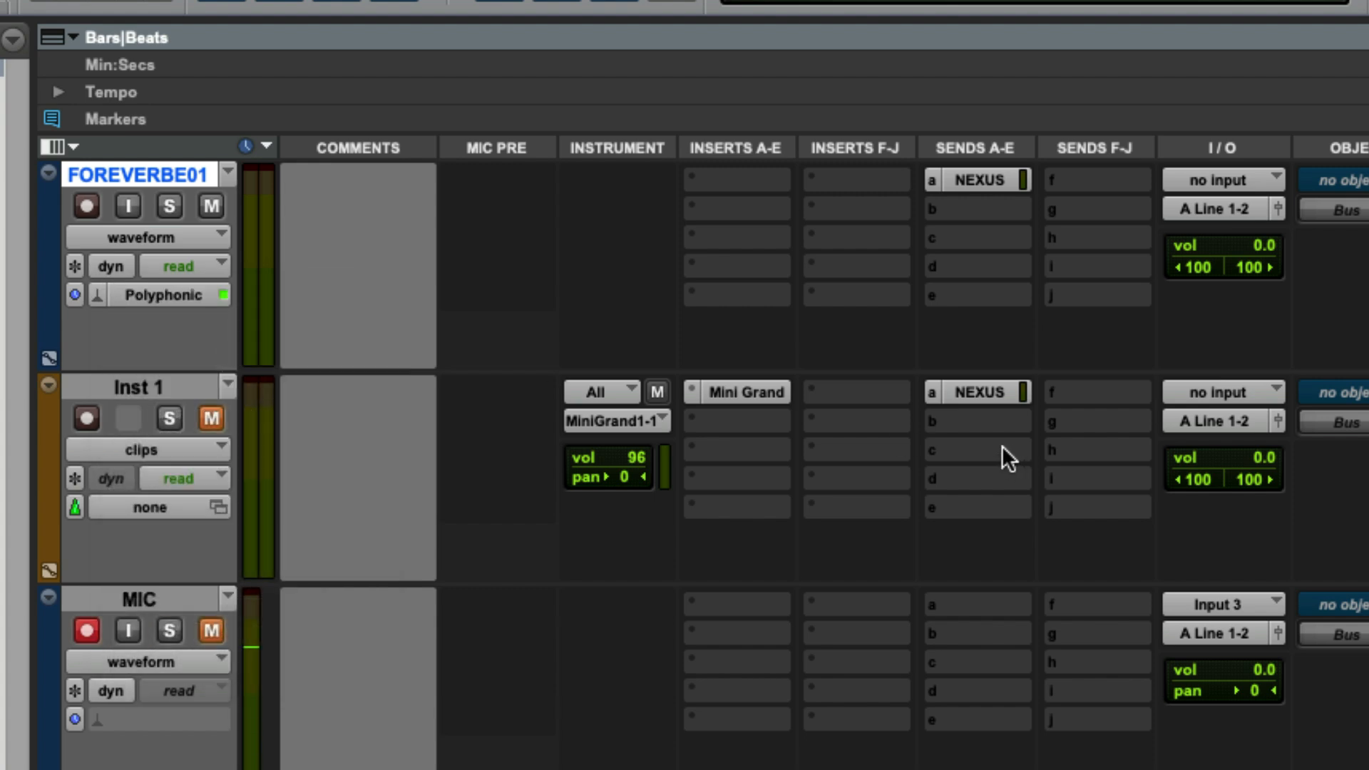
mouse_move(501, 385)
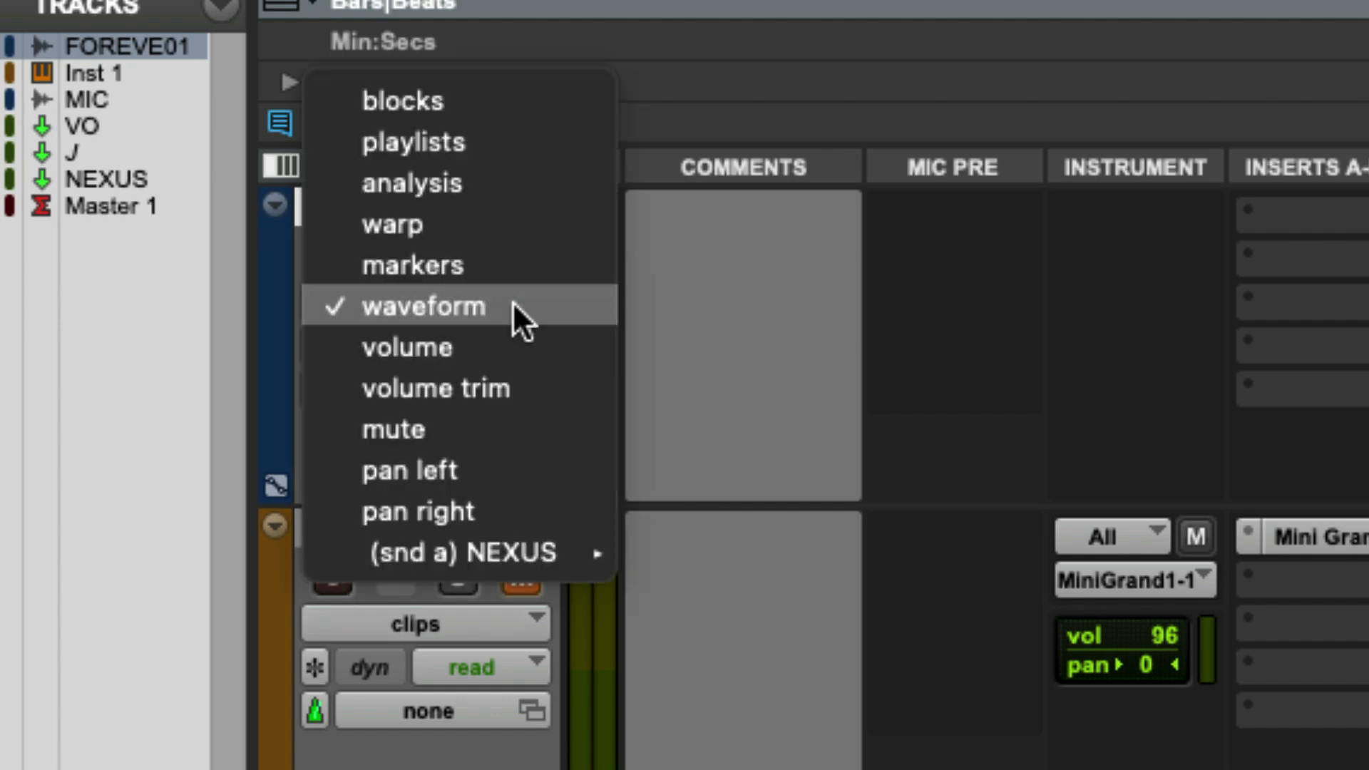
mouse_move(484, 231)
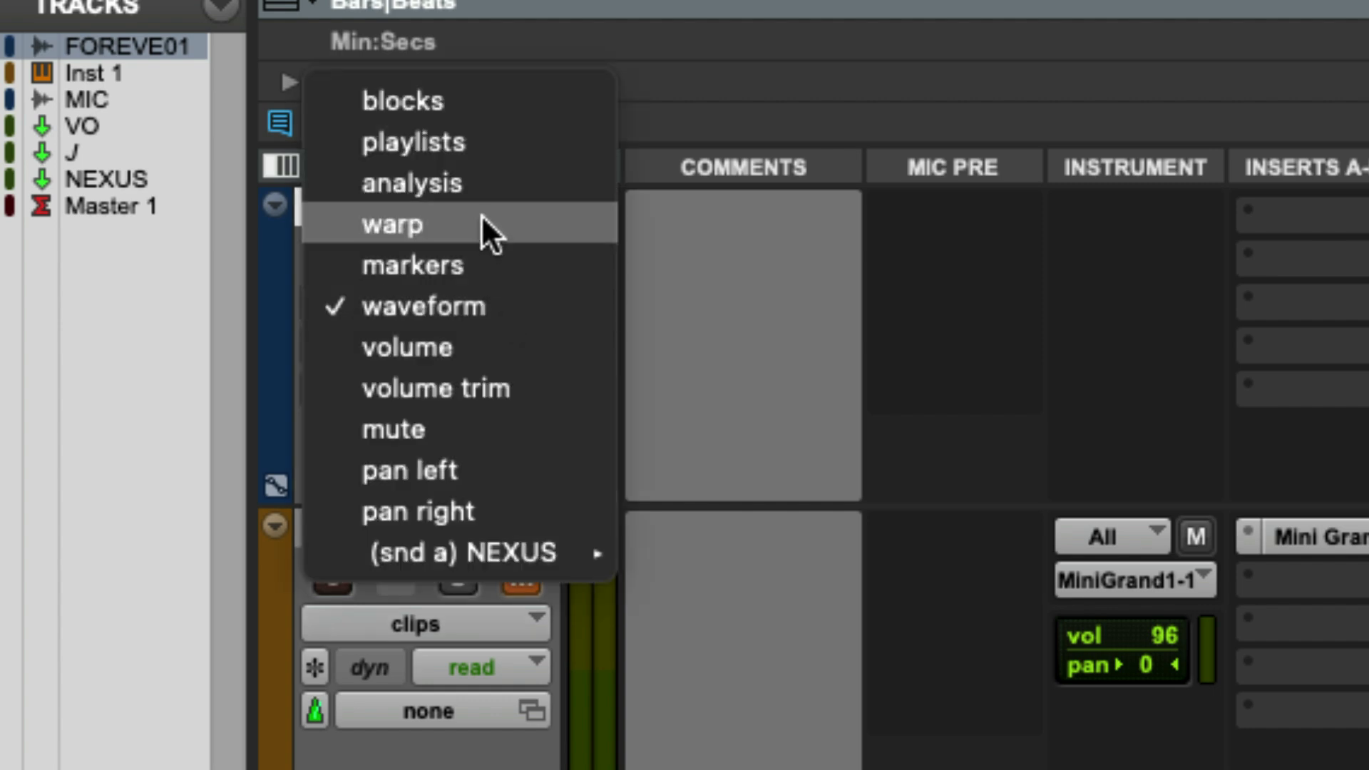
Switch the FOREVERBE01 track view from Waveform to Analysis
click(411, 181)
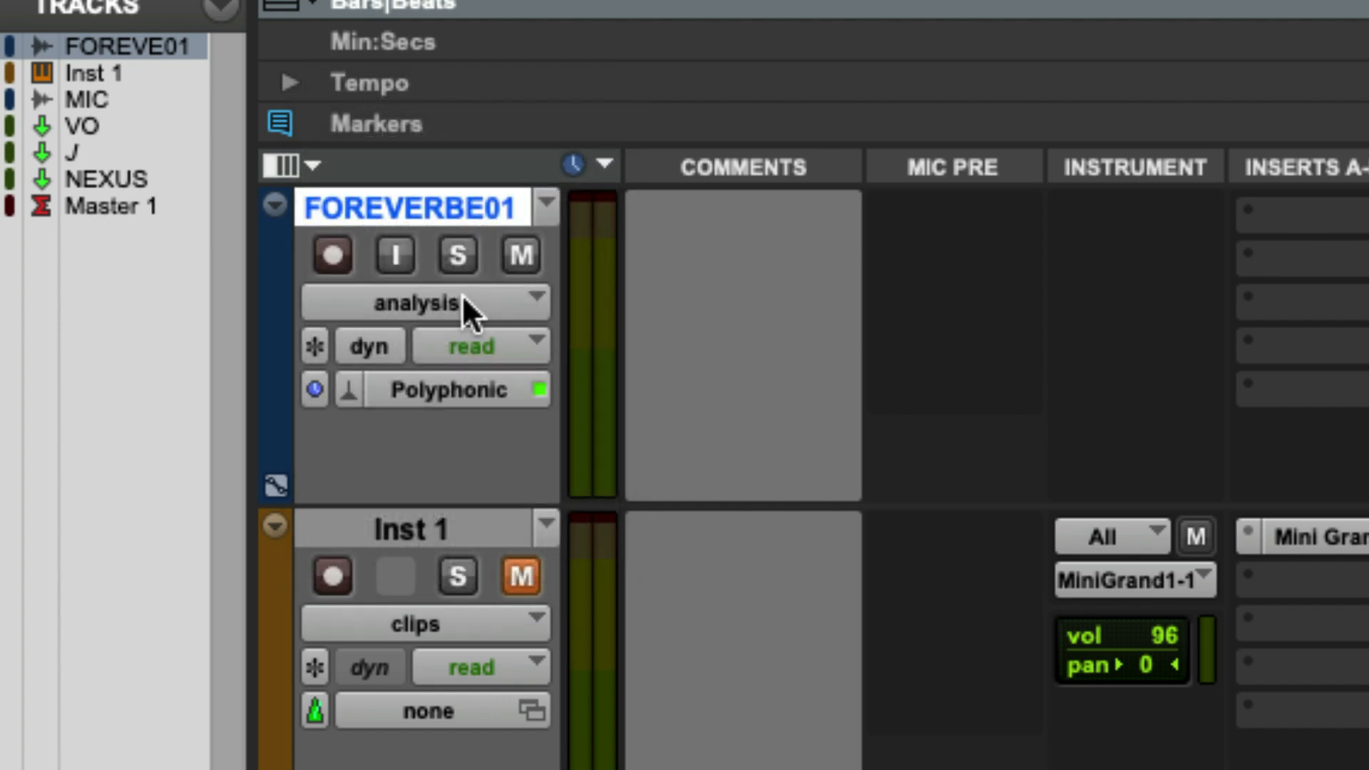
click(423, 303)
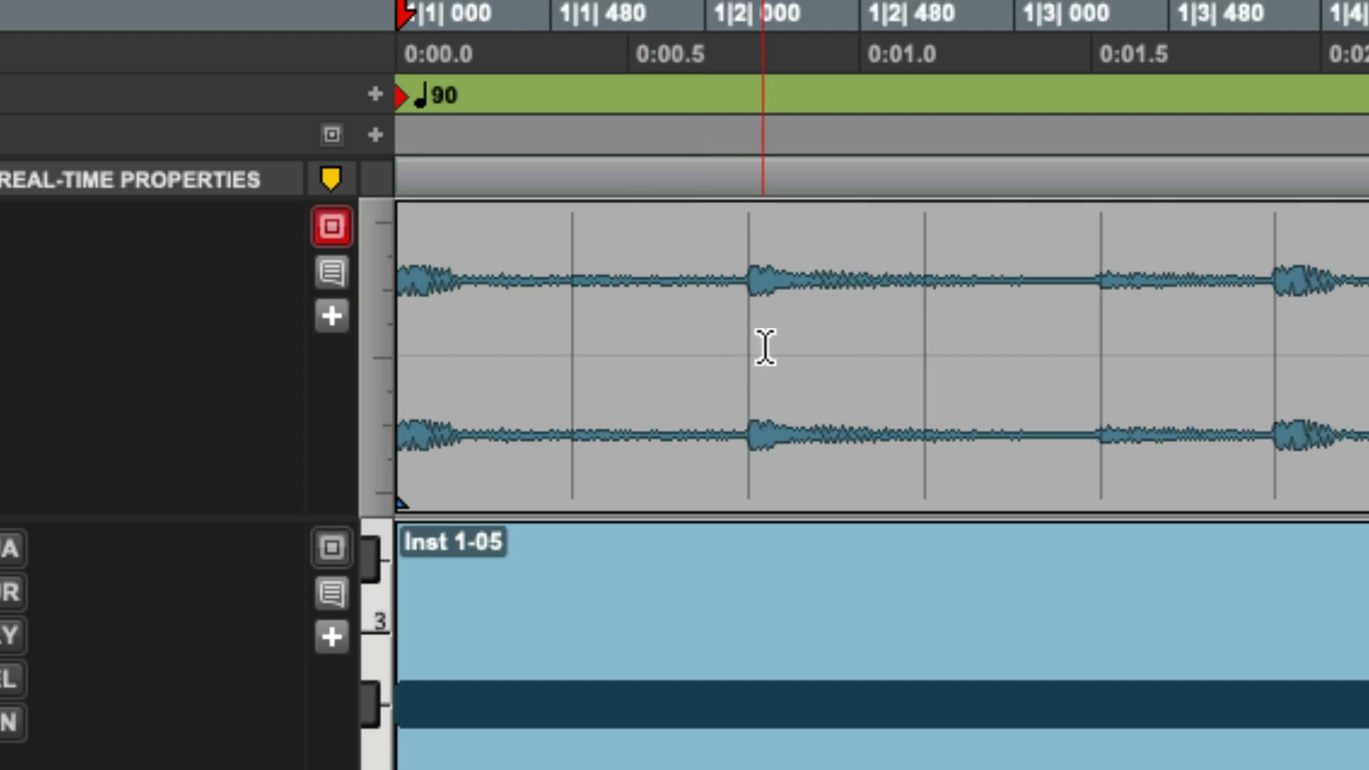
mouse_move(745, 415)
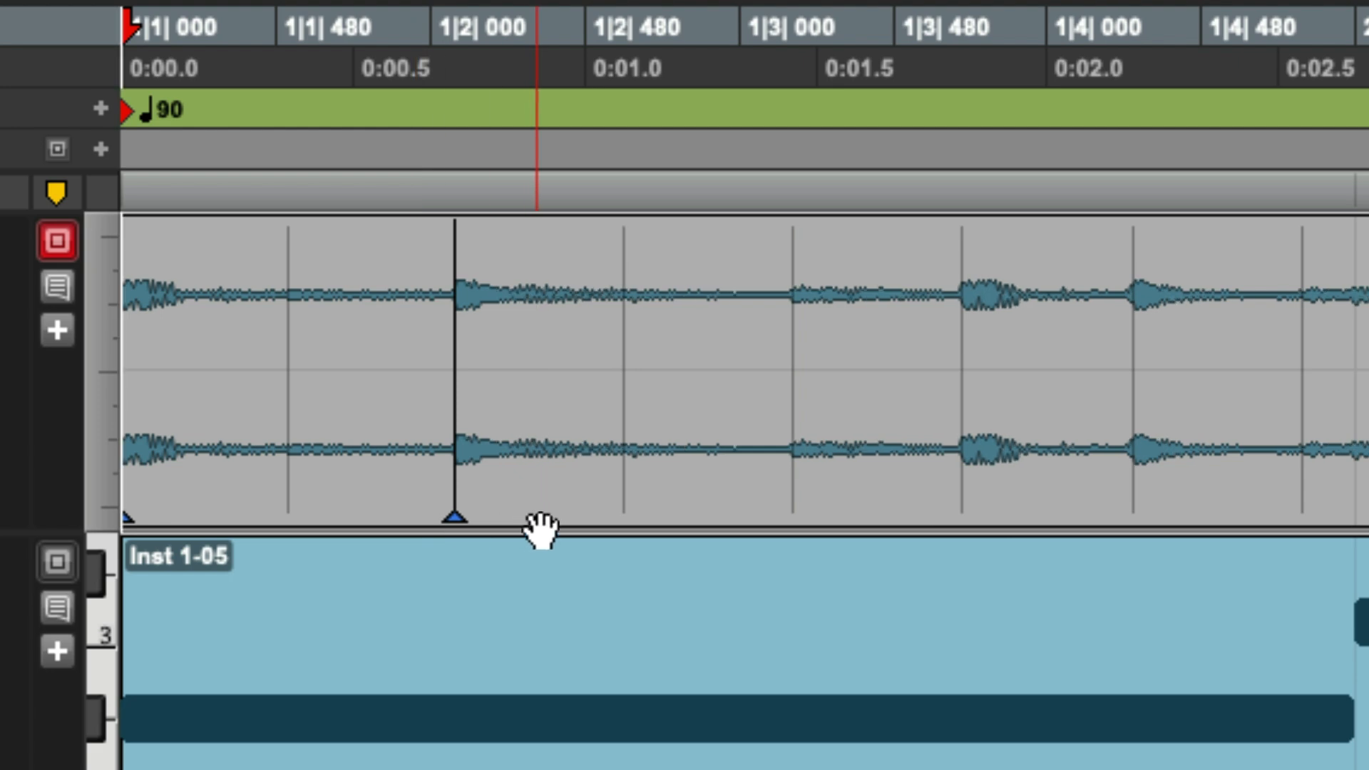
mouse_move(539, 485)
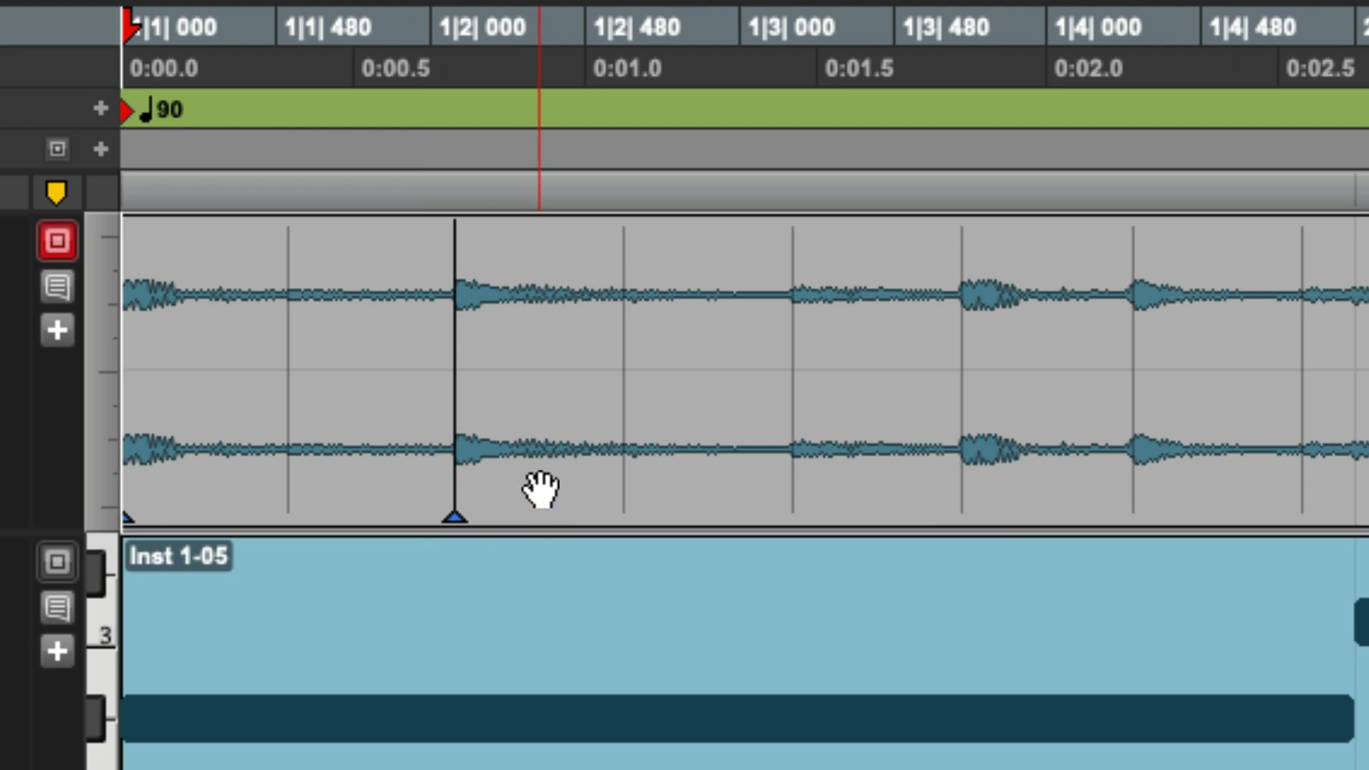